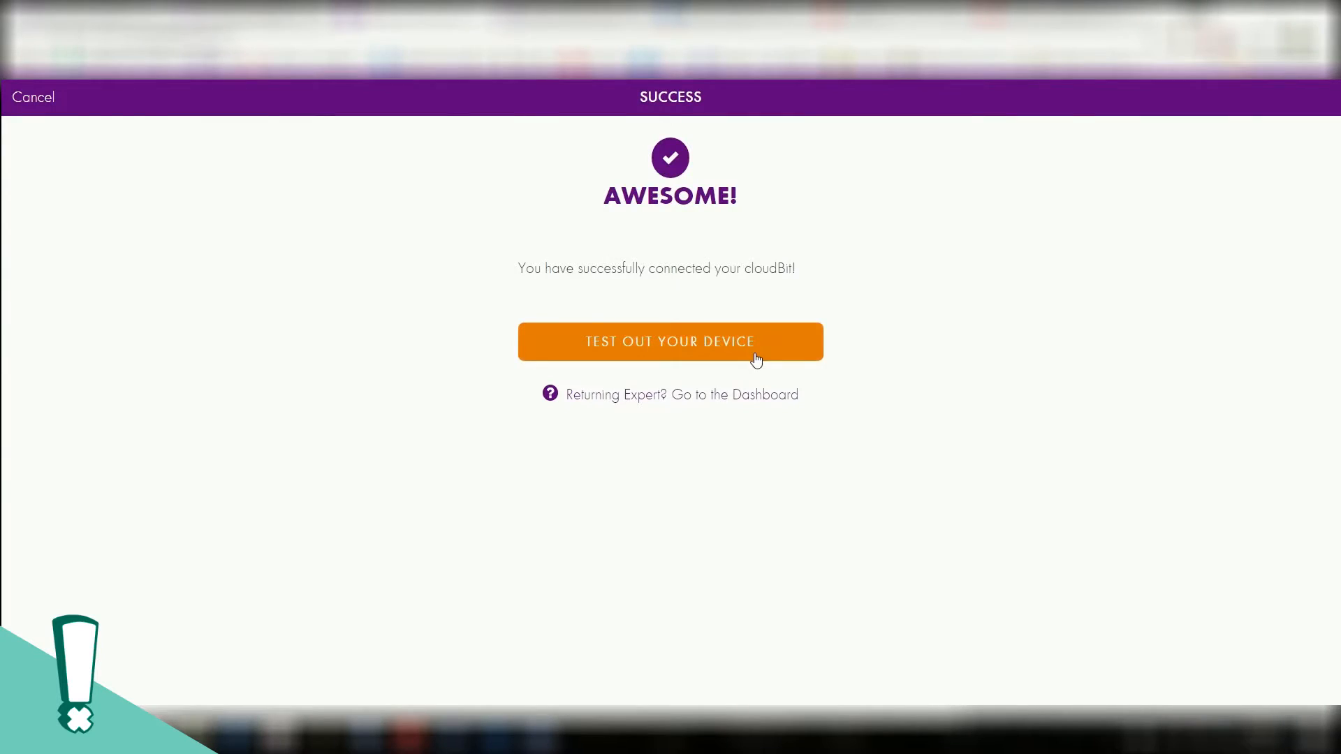
Continue past the cloudBit Success screen to IFTTT's service chooser
click(669, 341)
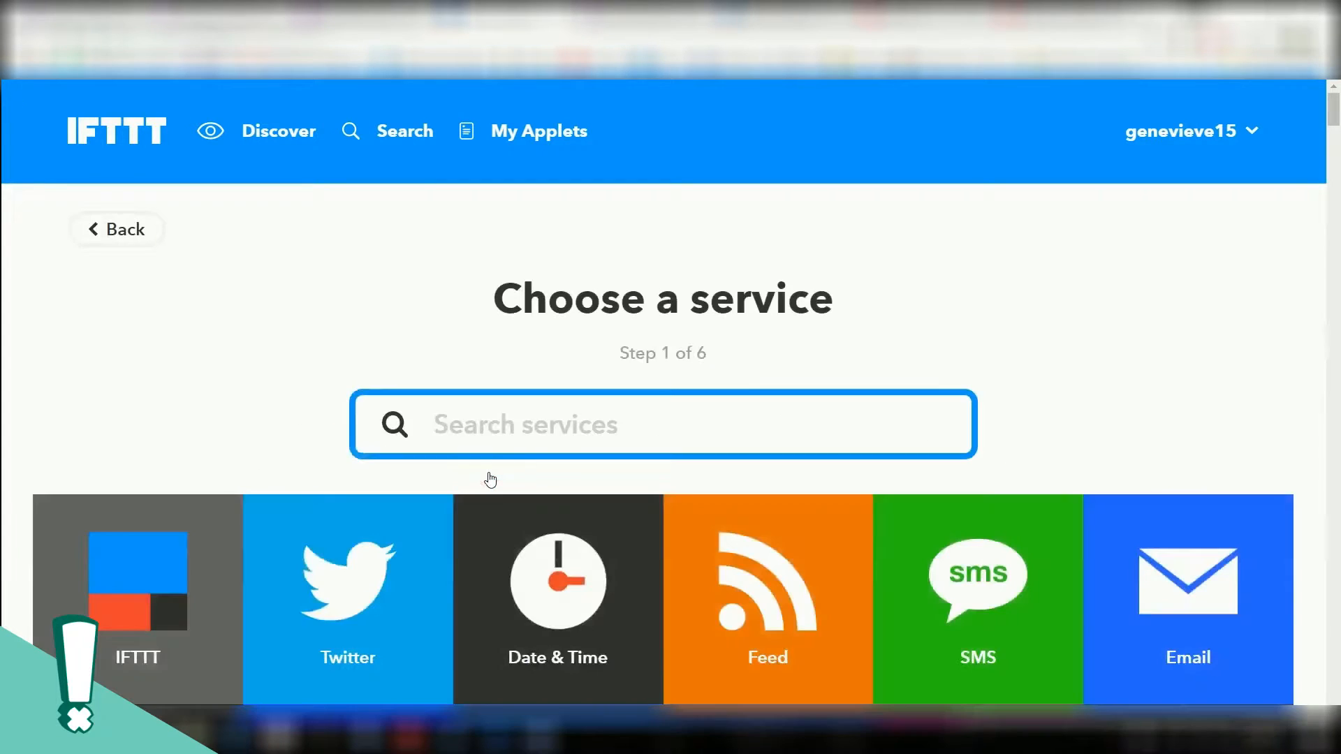
Create a littleBits 'Turned On' trigger for the cloudBit Kiki
scroll(down, 3)
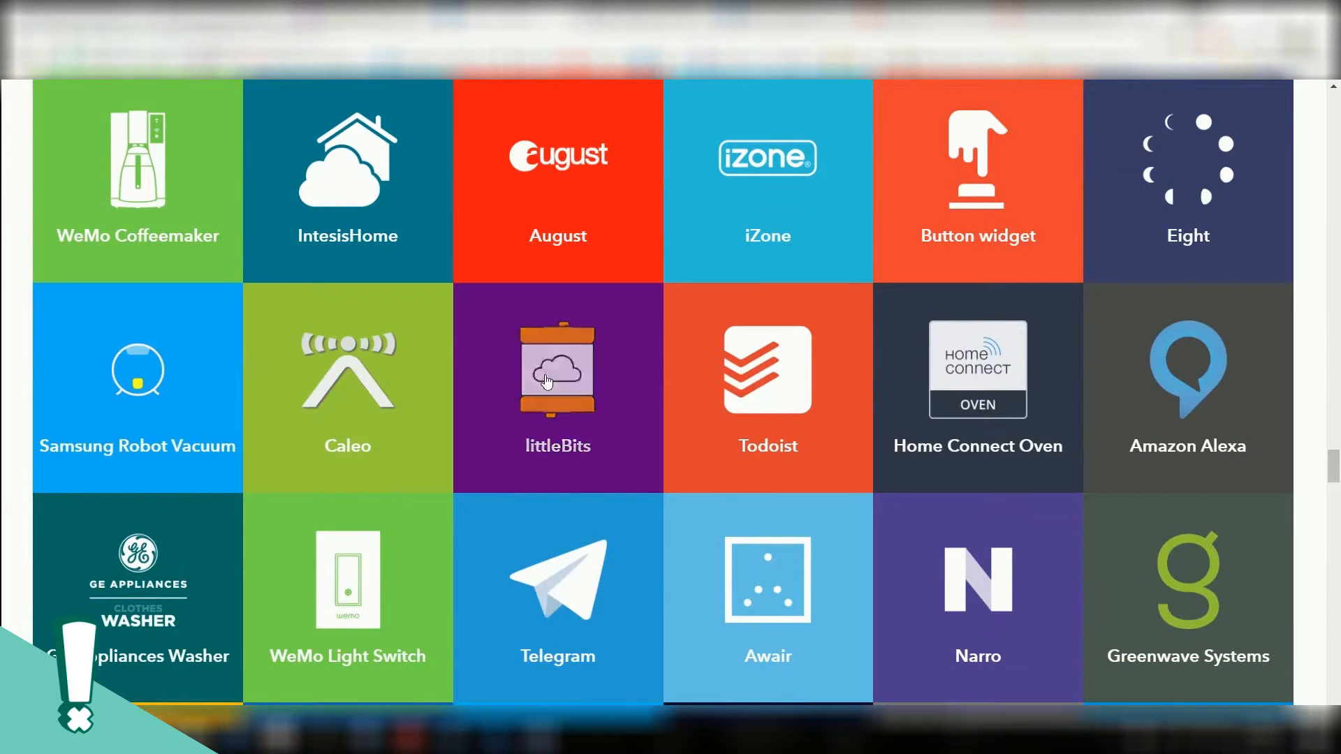
click(558, 370)
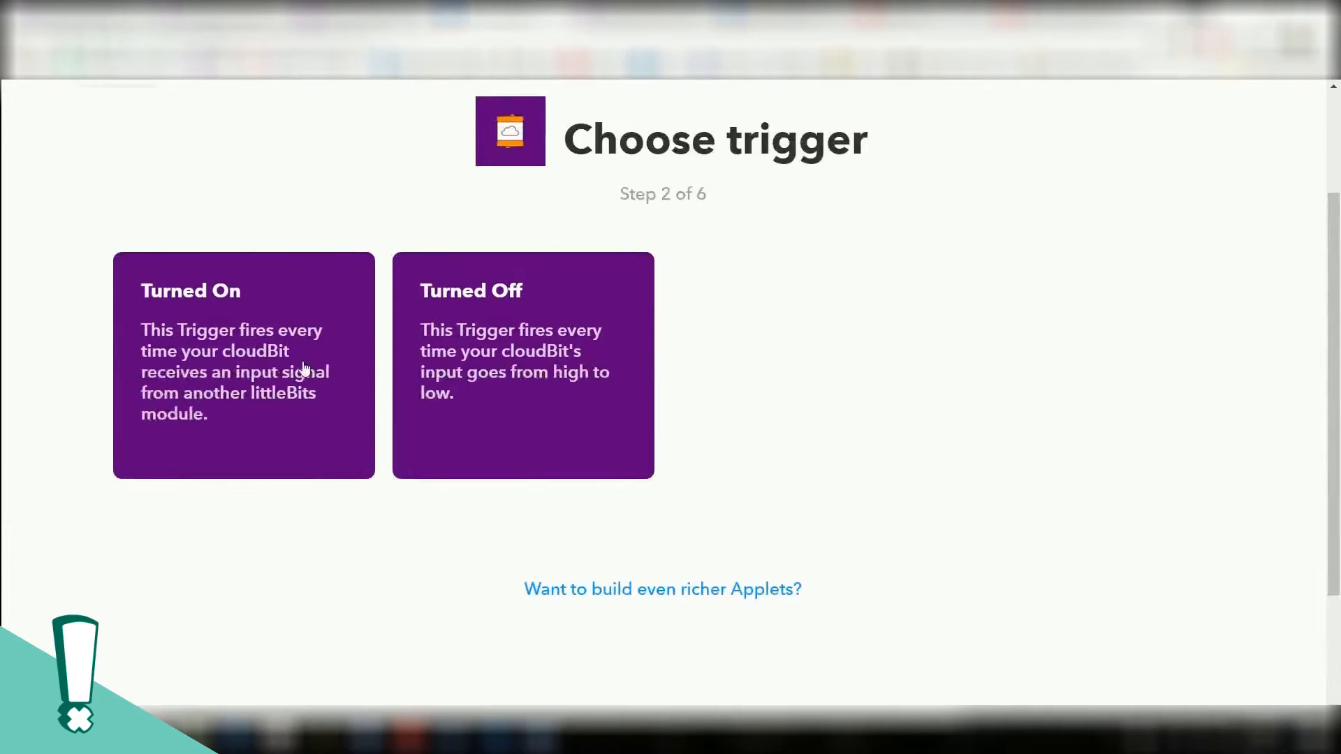
click(243, 365)
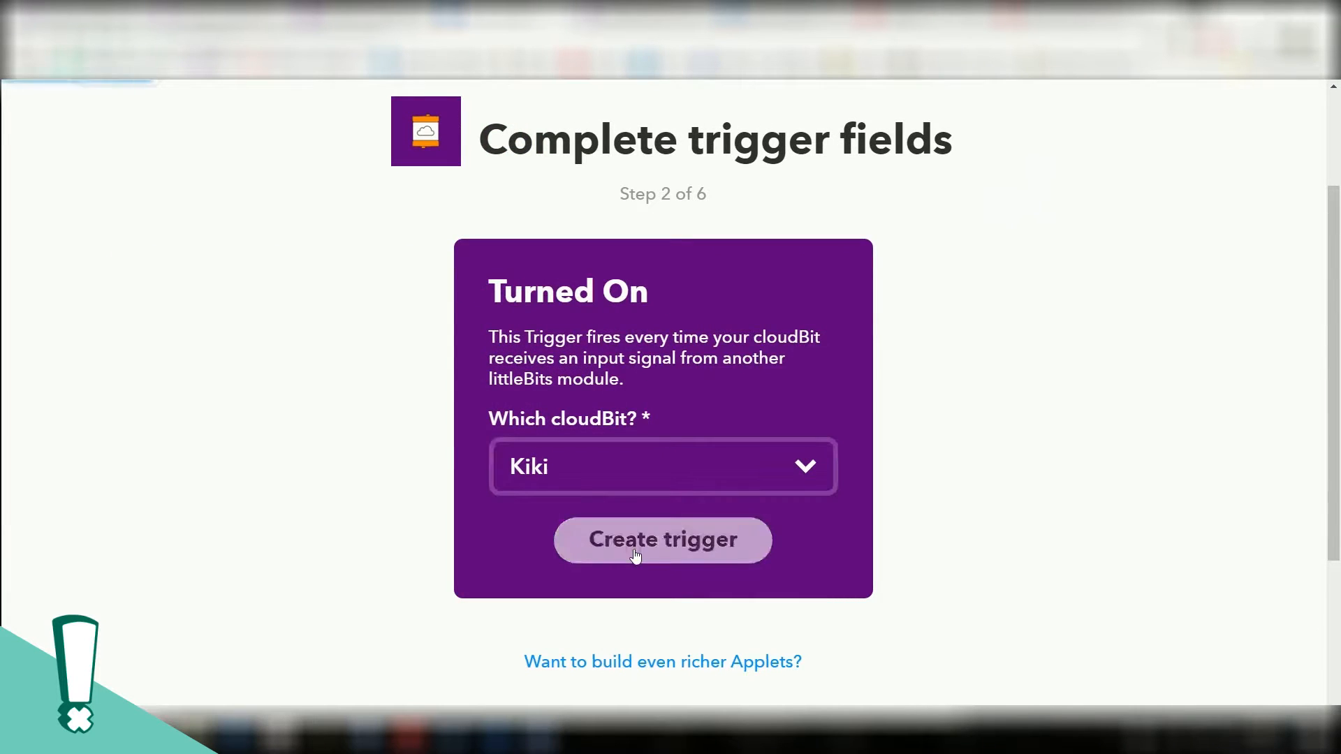
click(662, 539)
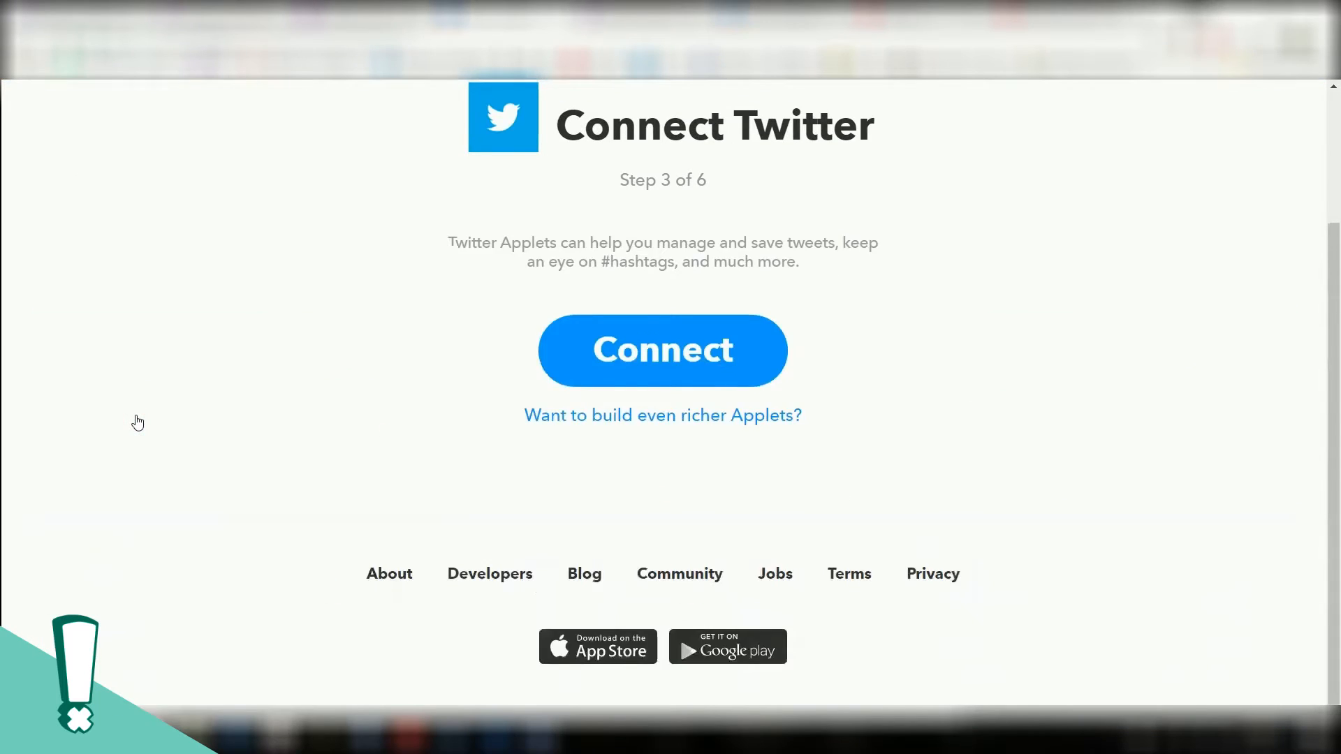
Connect Twitter and add a 'Post a tweet' action, reaching the review page
click(662, 349)
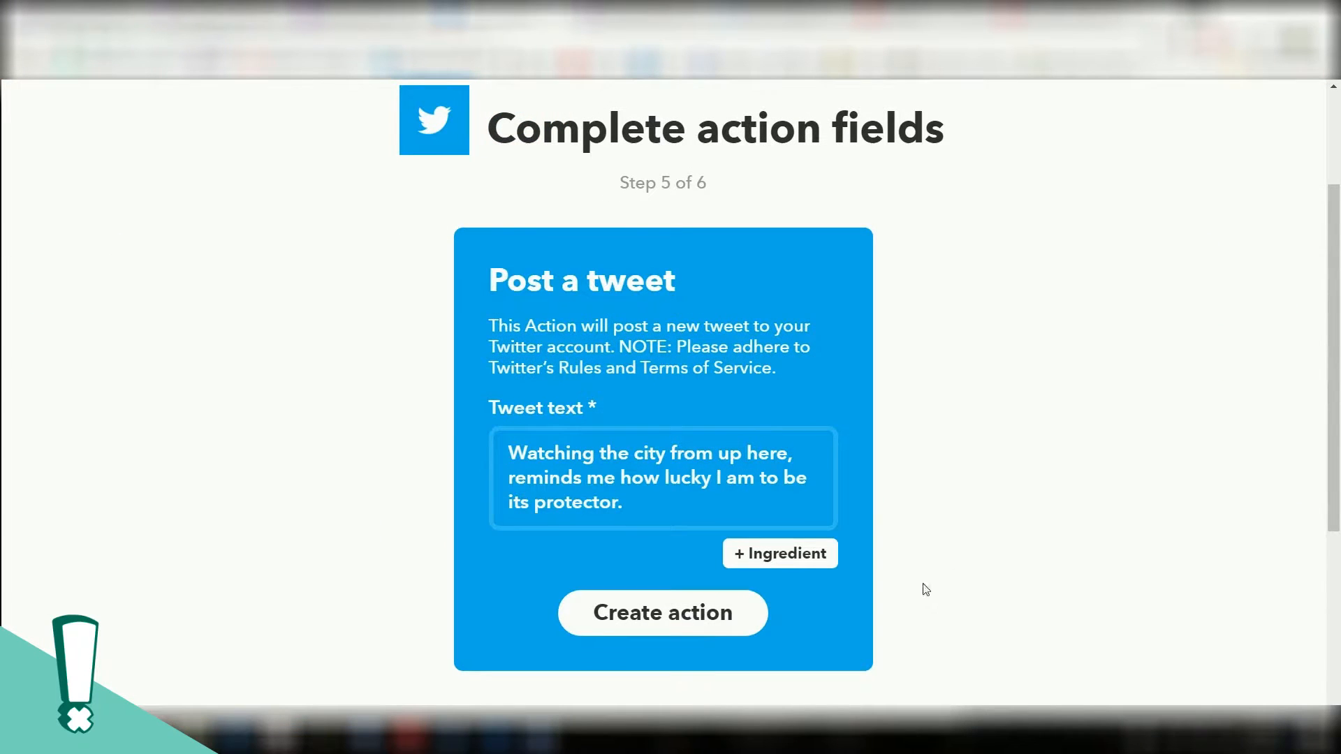
click(661, 612)
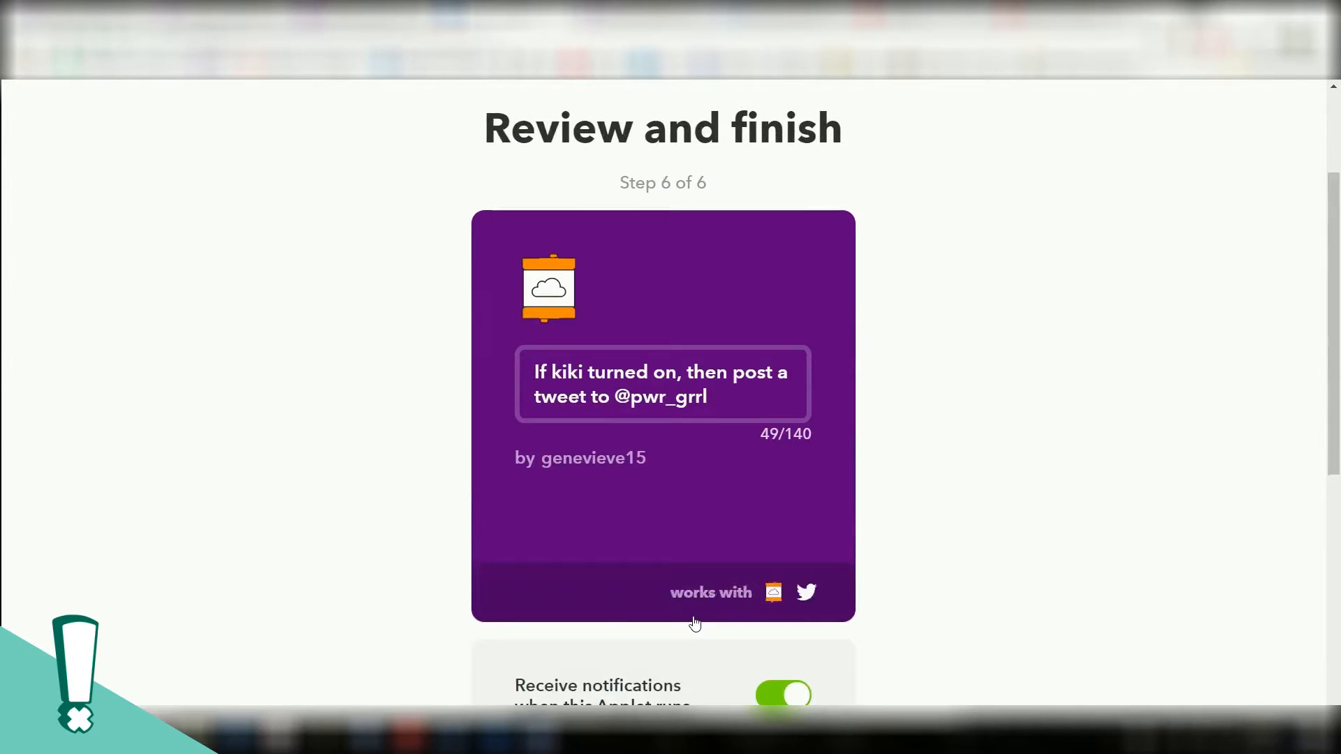